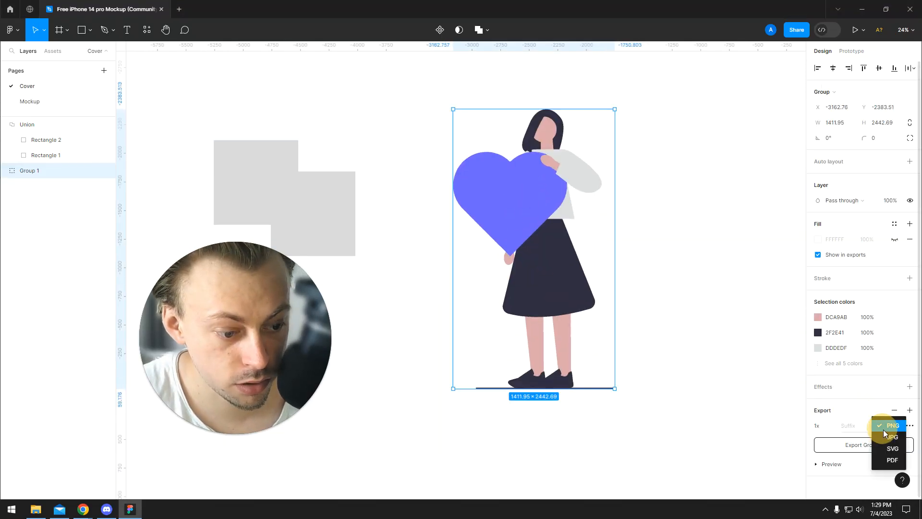
Export Group 1 as an SVG file and save it to the Desktop
left_click(892, 448)
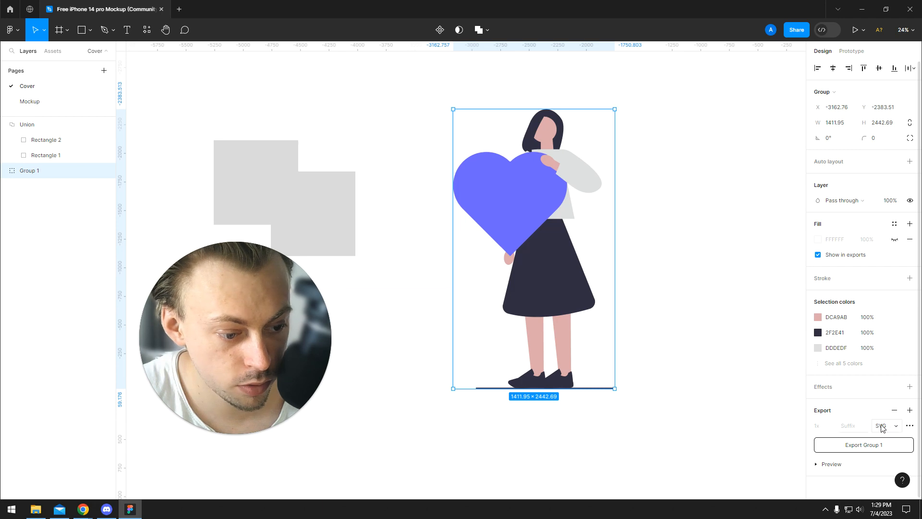
left_click(863, 445)
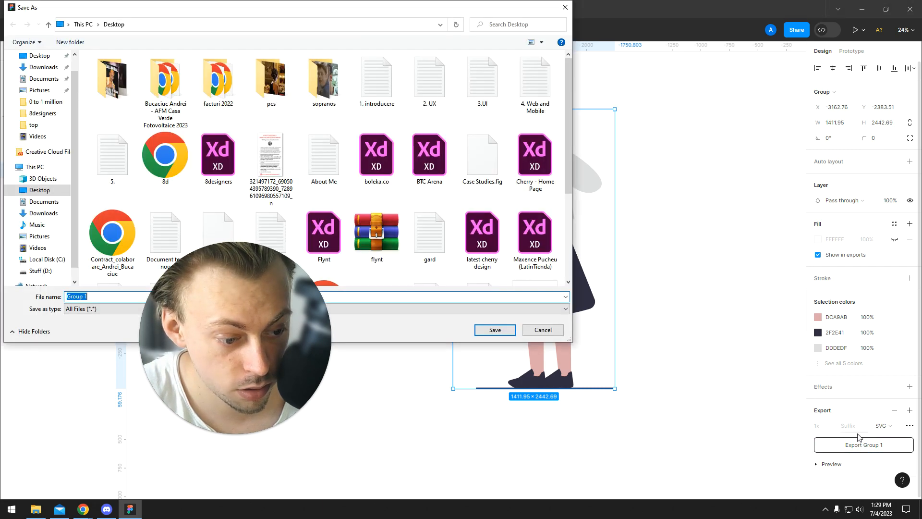
left_click(541, 330)
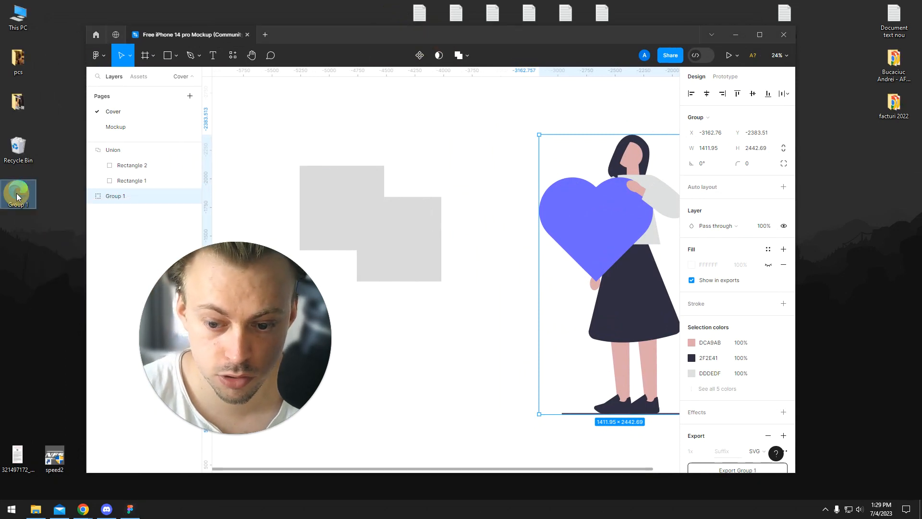
Open the Group 1 SVG file with Notepad via the Open with menu
right_click(18, 194)
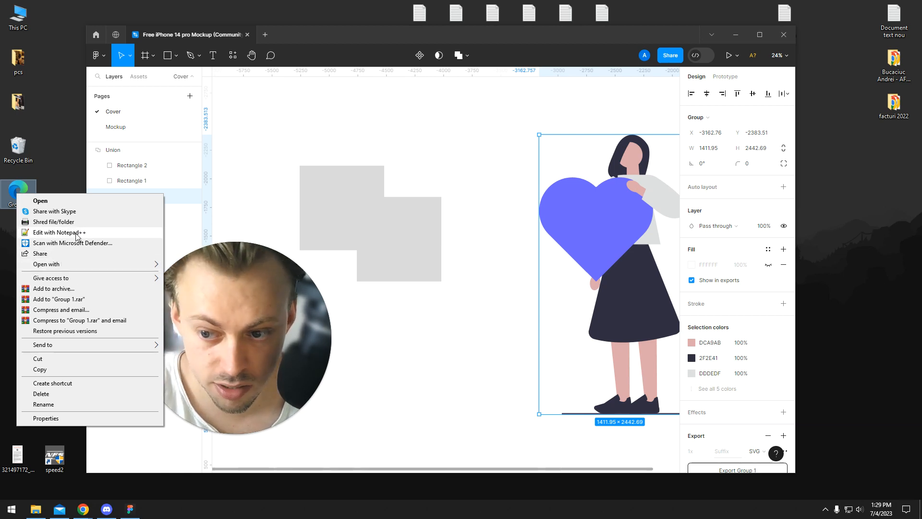
mouse_move(106, 270)
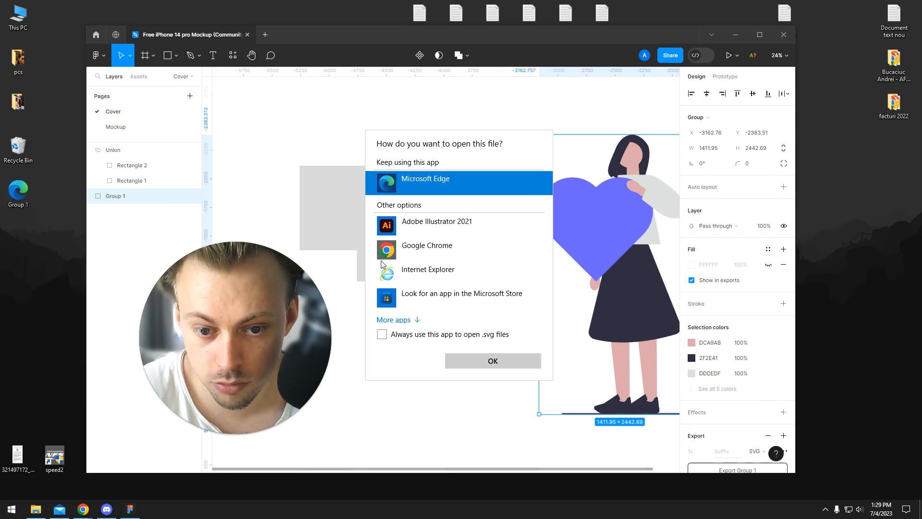
scroll("down", 3)
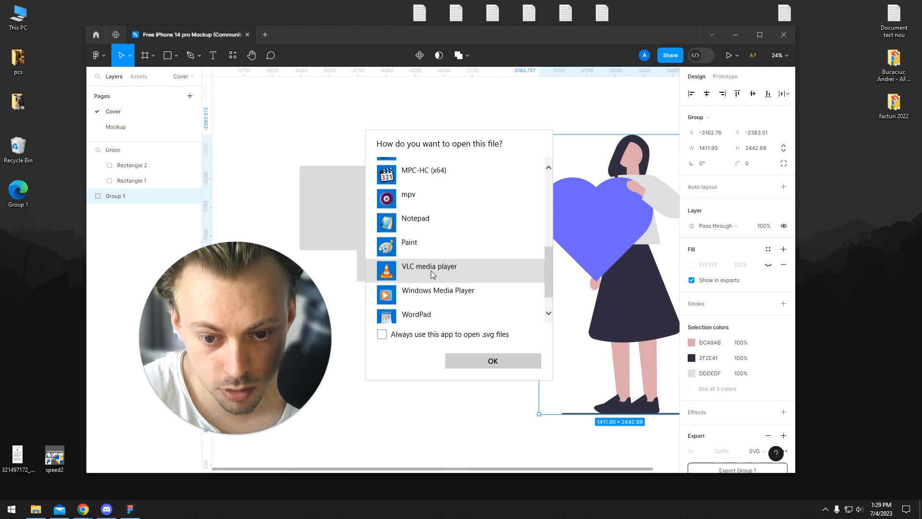
left_click(492, 361)
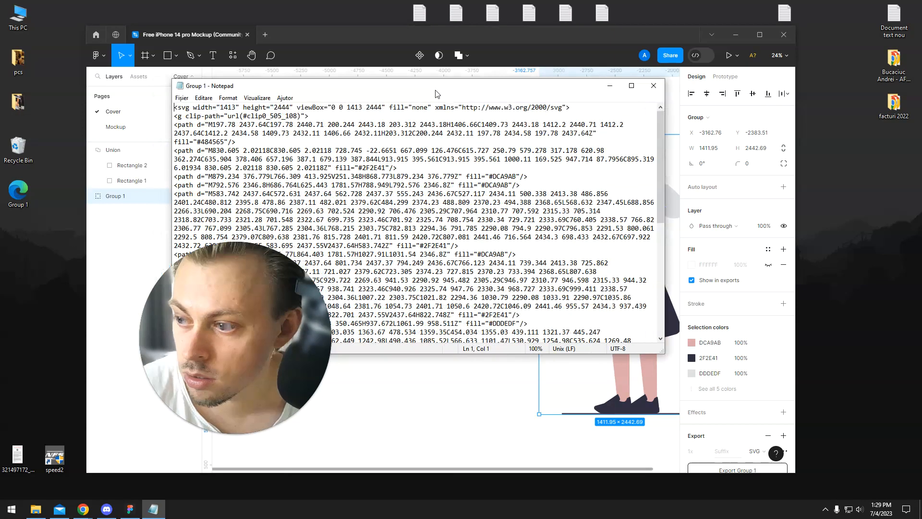
Scroll through the SVG markup in Notepad before copying it into Figma
scroll("down", 3)
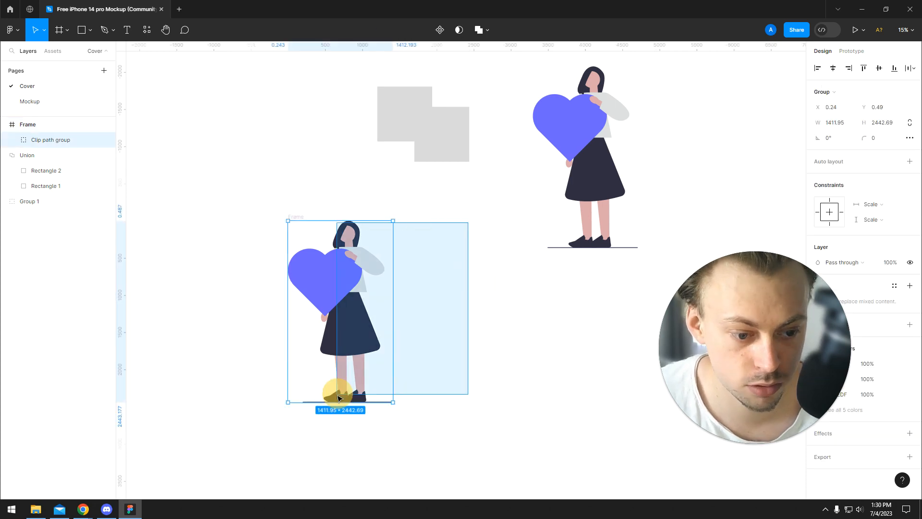
Delete the pasted clip-path copy, reselect Group 1 and show its Design properties
left_click(397, 454)
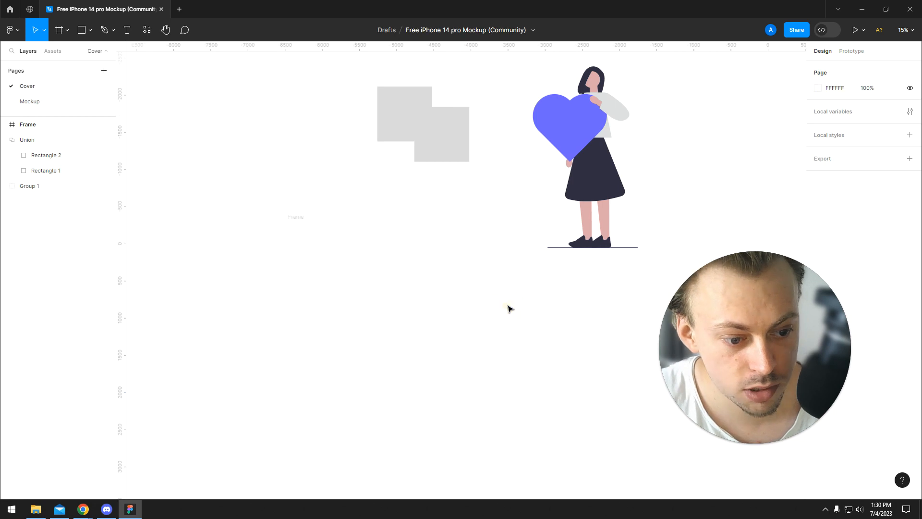
left_click(851, 51)
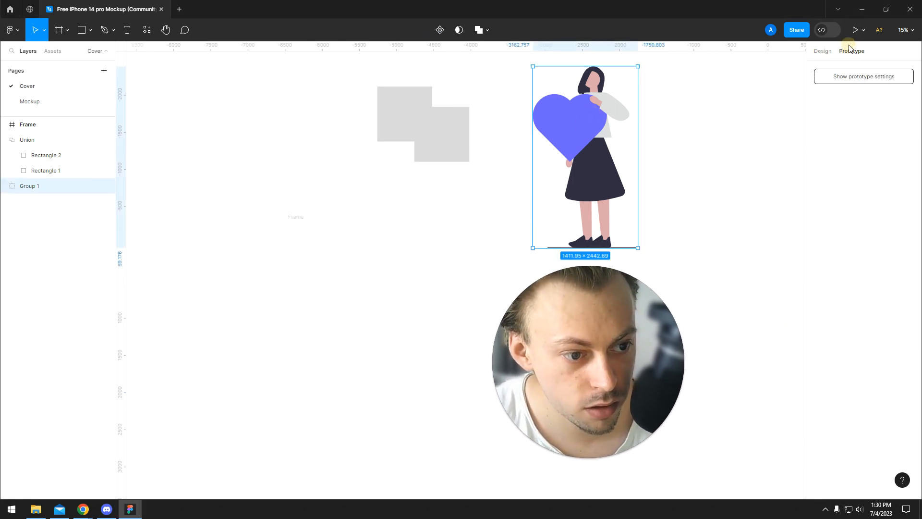
left_click(822, 51)
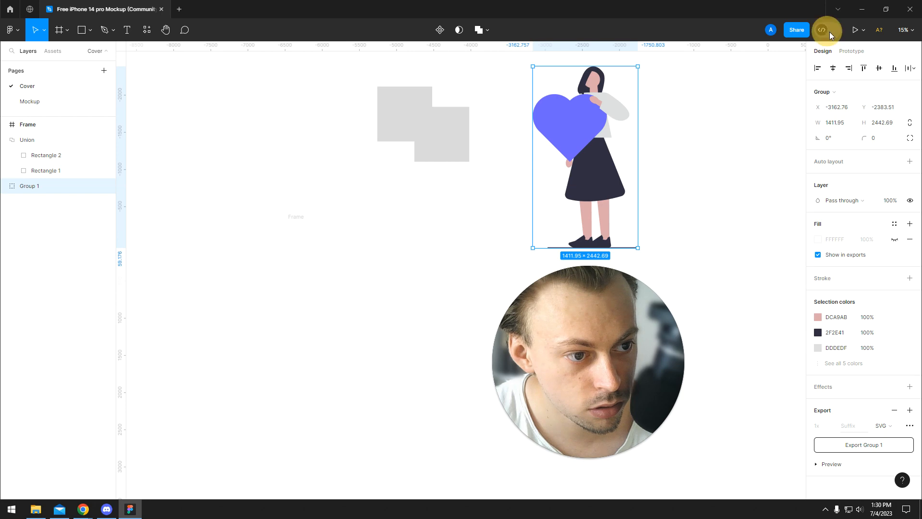
Turn on Dev Mode and scroll through Group 1's code, layout, colors and assets
left_click(822, 29)
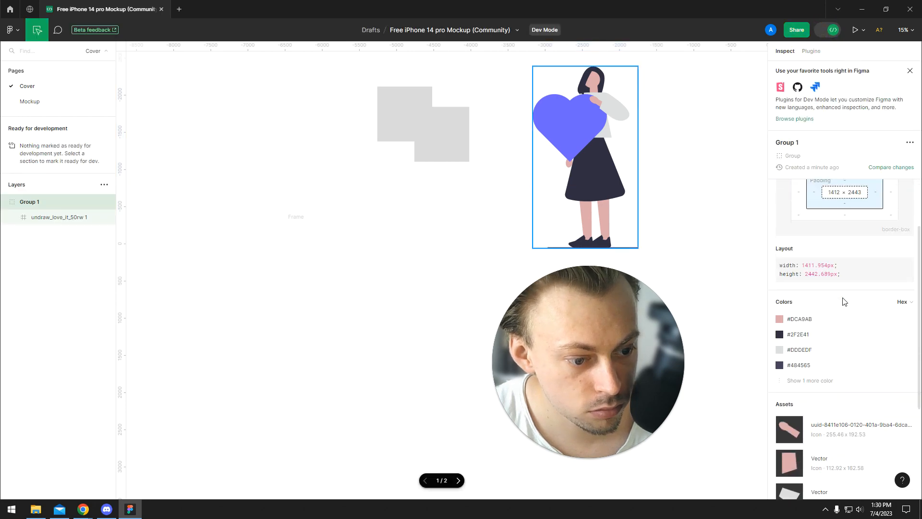
left_click(830, 29)
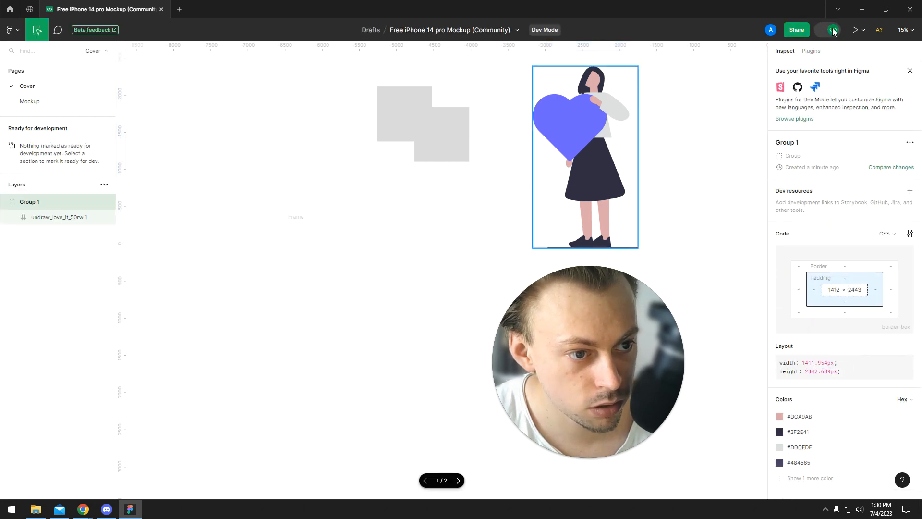
scroll("down", 3)
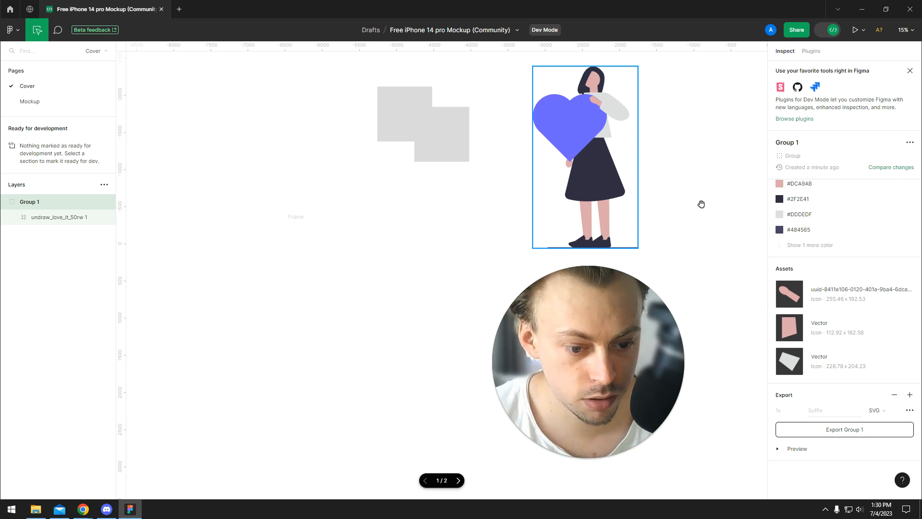
left_click(826, 509)
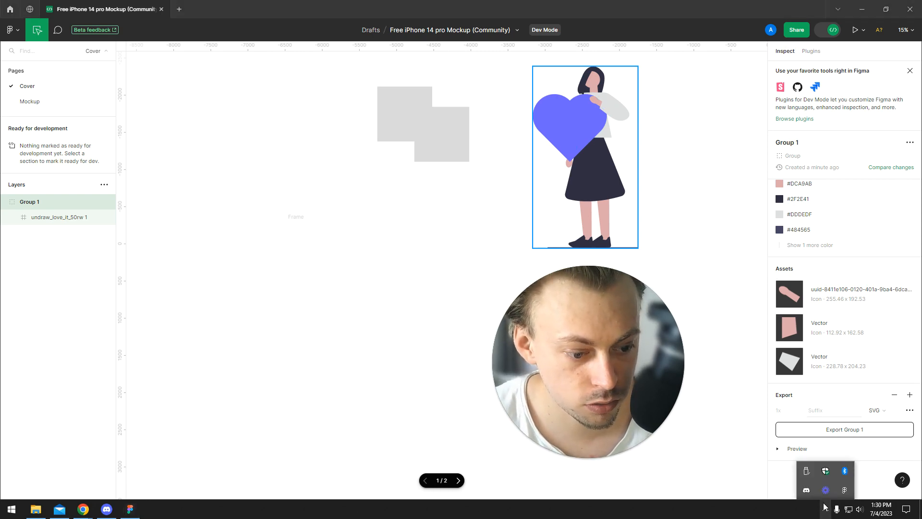